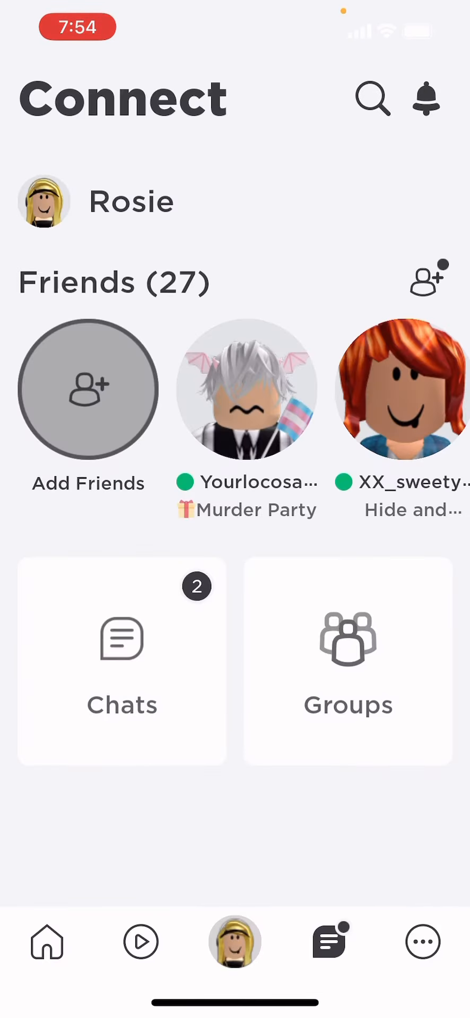
# Step: Switch from the Connect tab to the Home tab in the bottom navigation bar
pyautogui.click(236, 943)
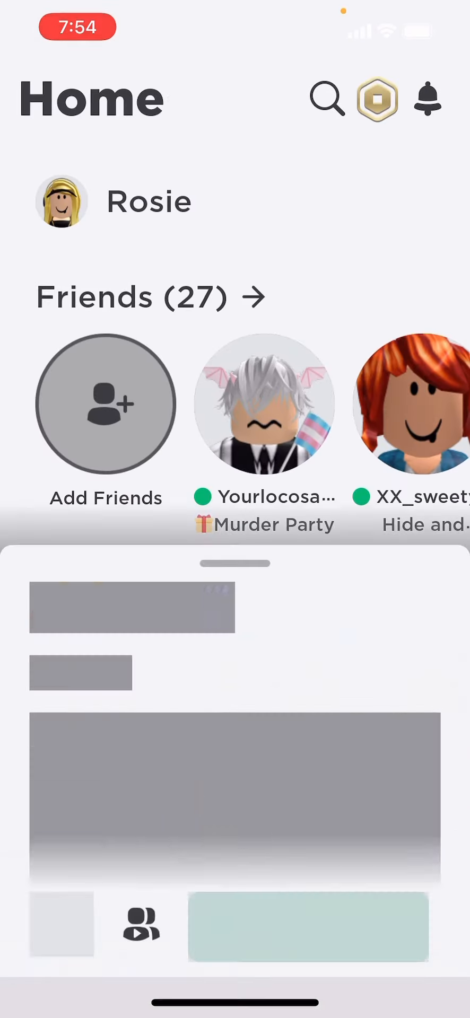